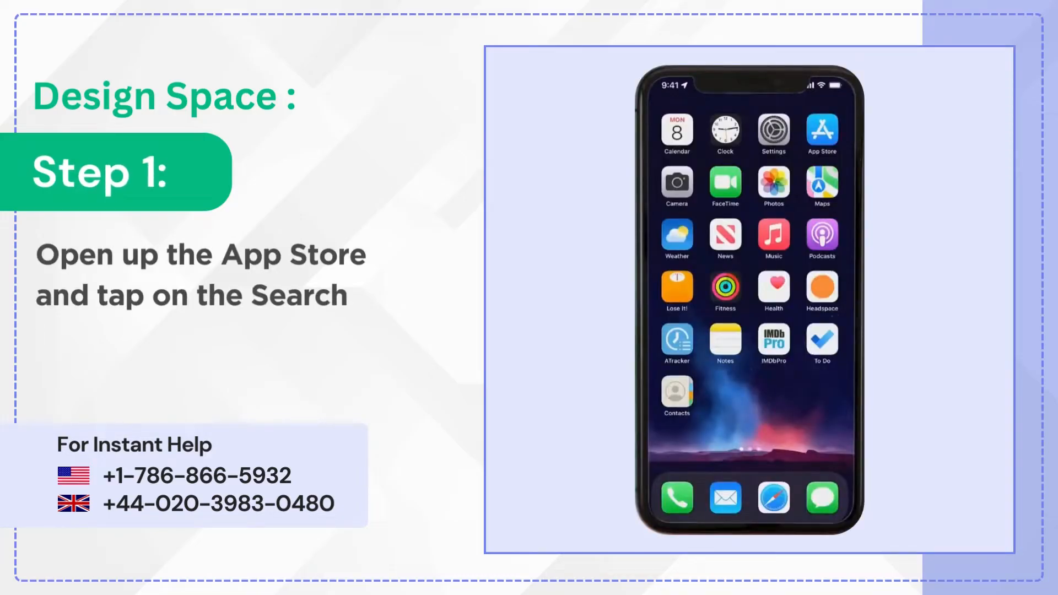
# - Search the App Store for 'cricut design' to locate the app for updating
pyautogui.click(822, 131)
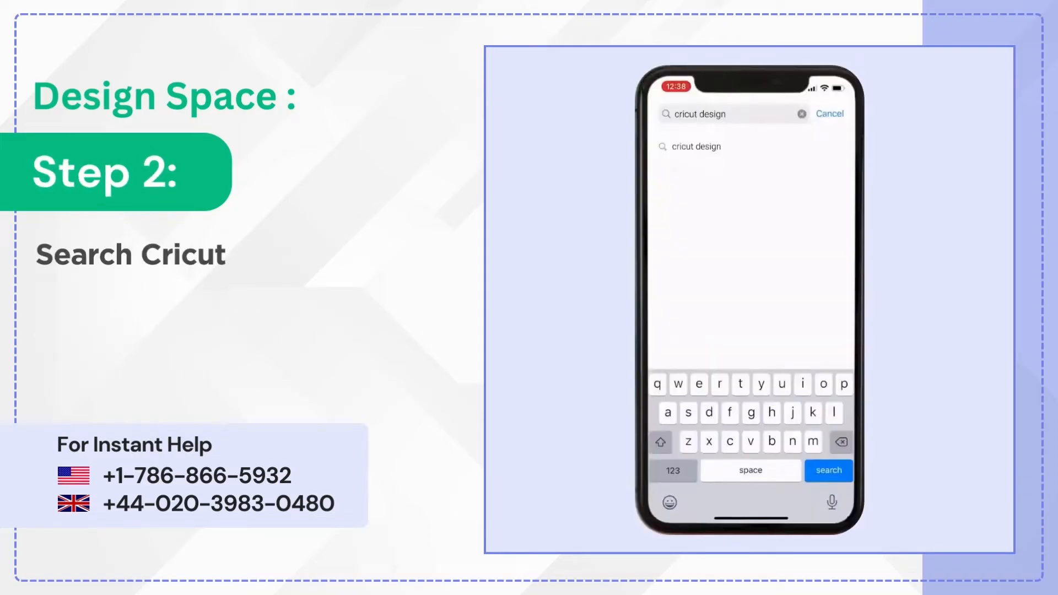
pyautogui.click(829, 470)
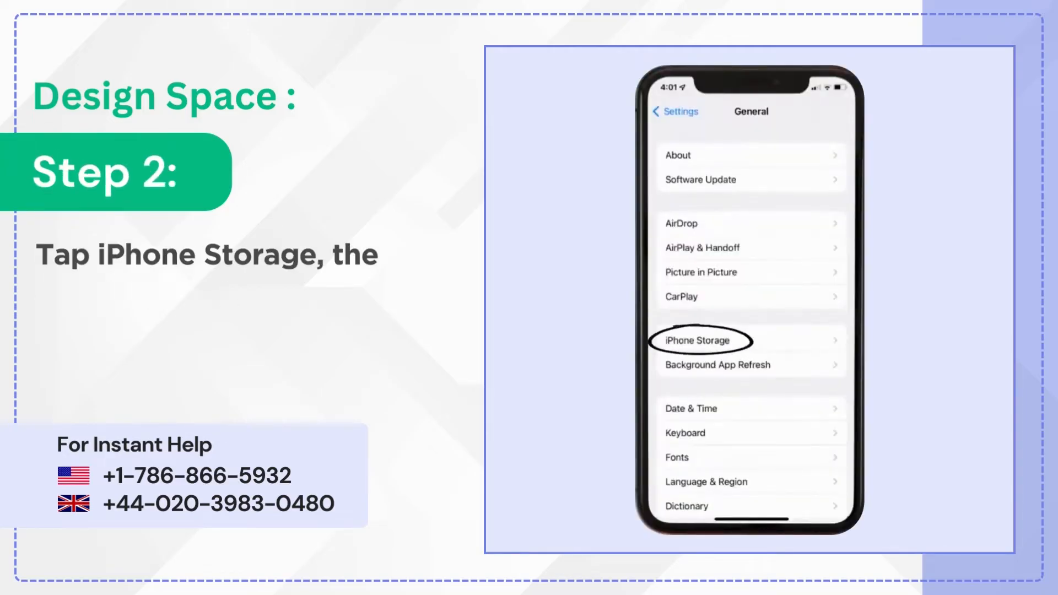
# - From iPhone Storage, offload Cricut Design Space and confirm, keeping its documents and data
pyautogui.click(697, 341)
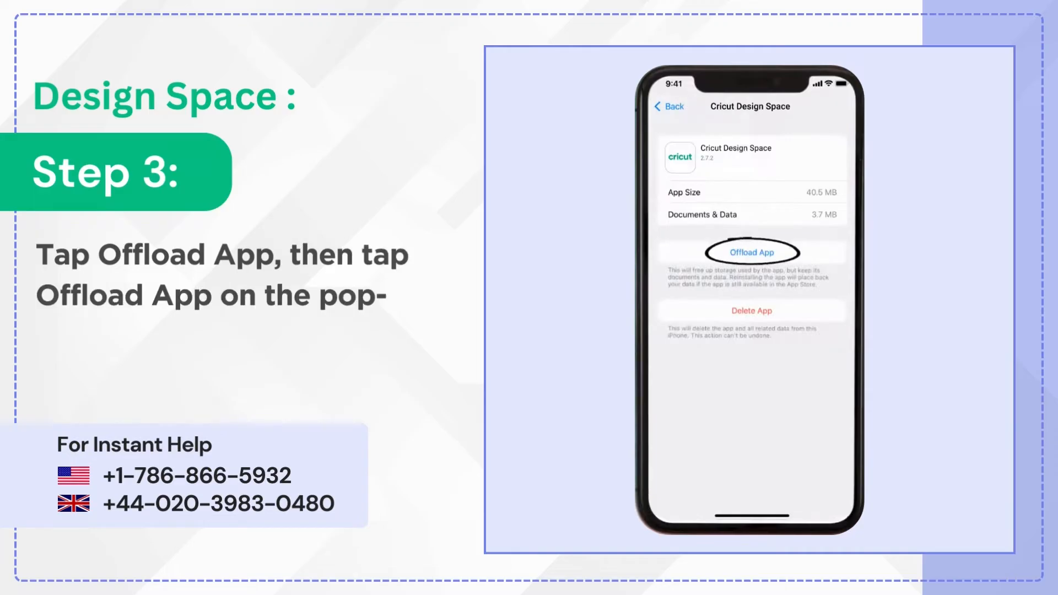
pyautogui.click(752, 251)
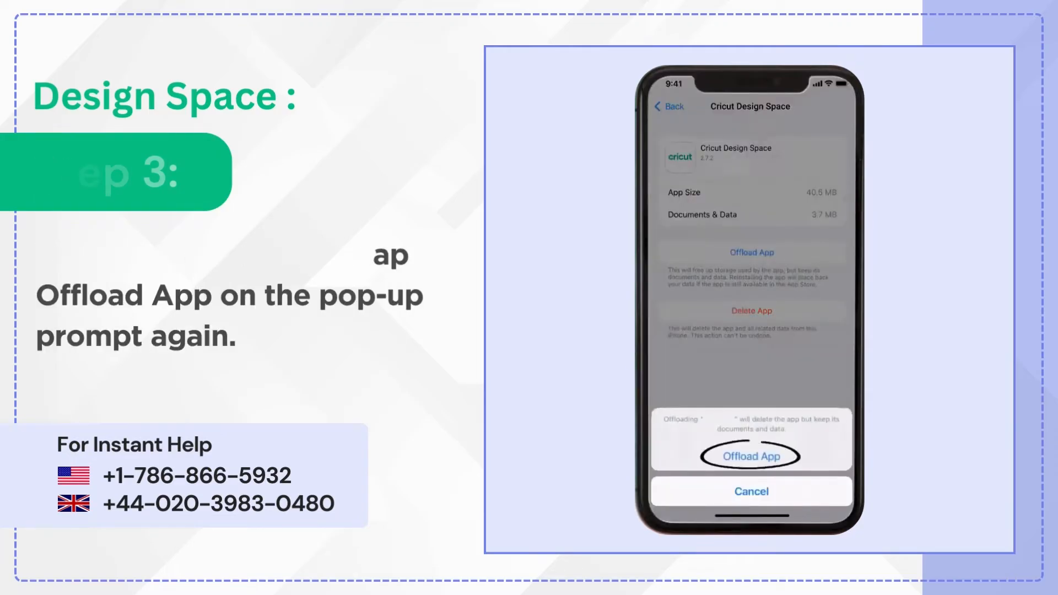
pyautogui.click(752, 456)
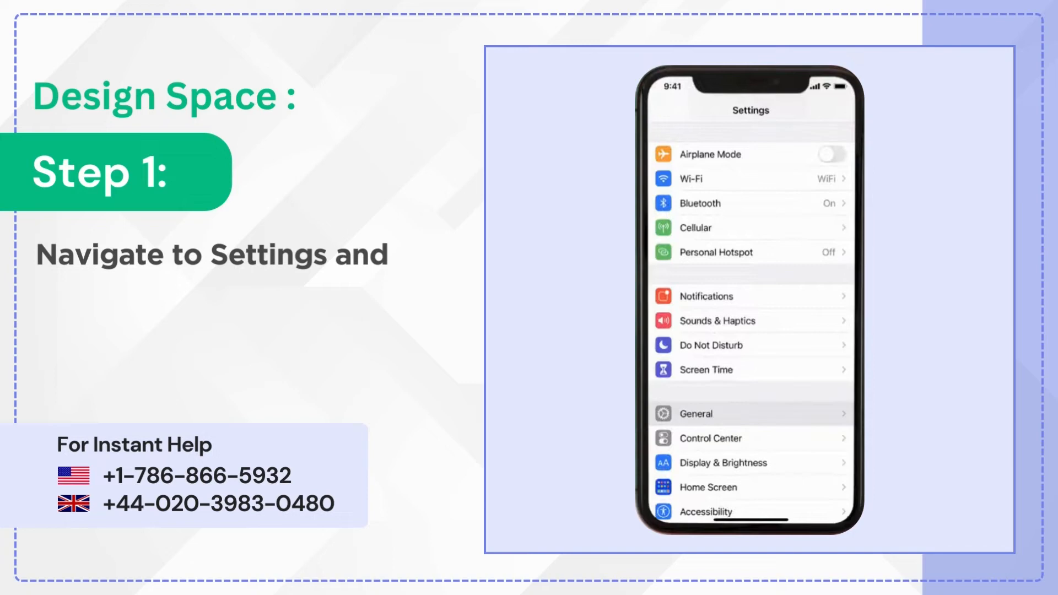
# - From General > iPhone Storage, delete Cricut Design Space from the iPhone
pyautogui.click(697, 414)
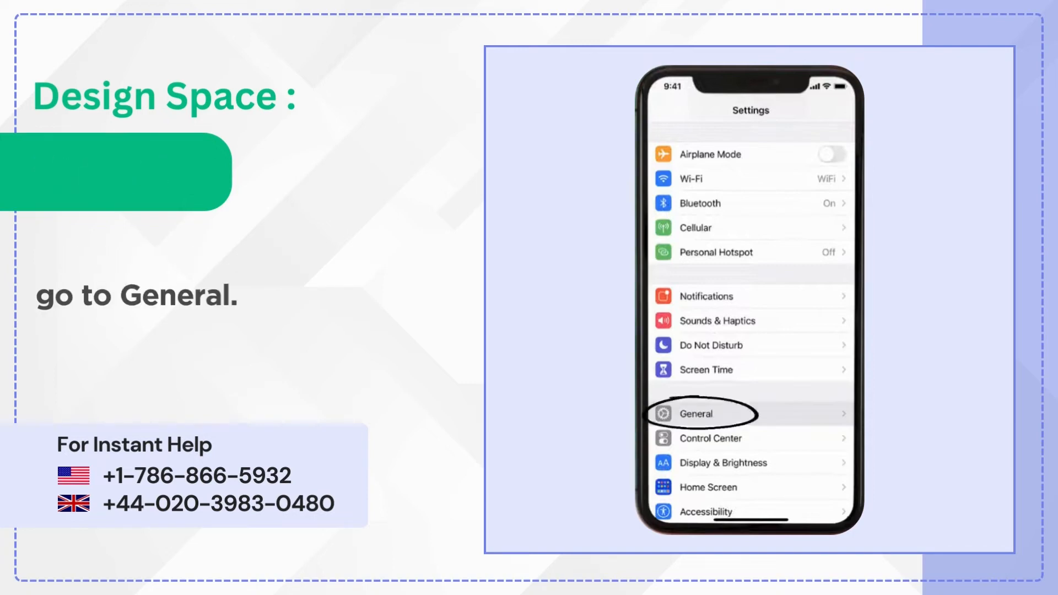
pyautogui.click(697, 414)
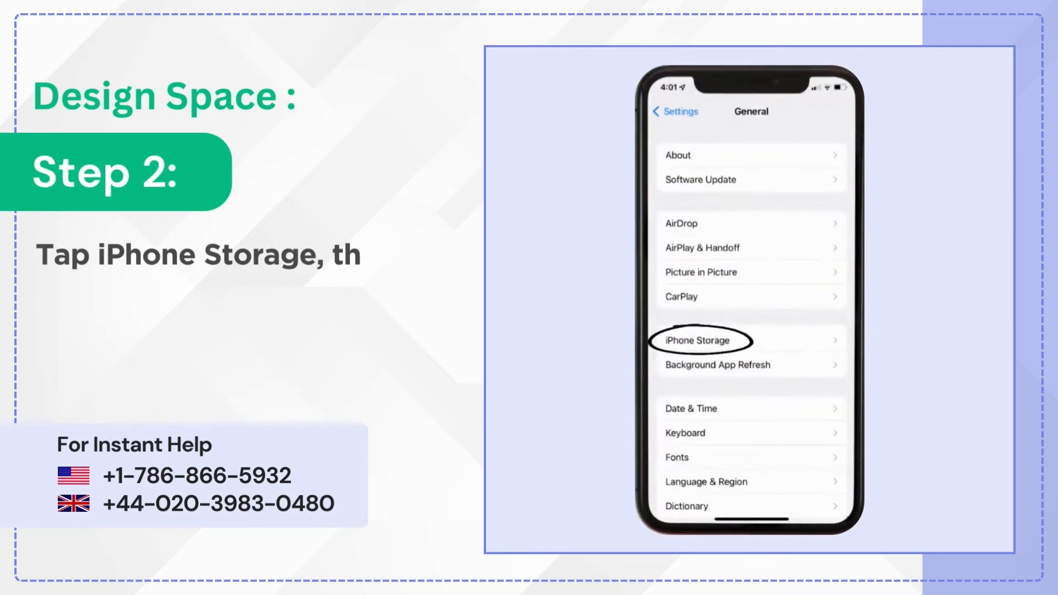
pyautogui.click(701, 339)
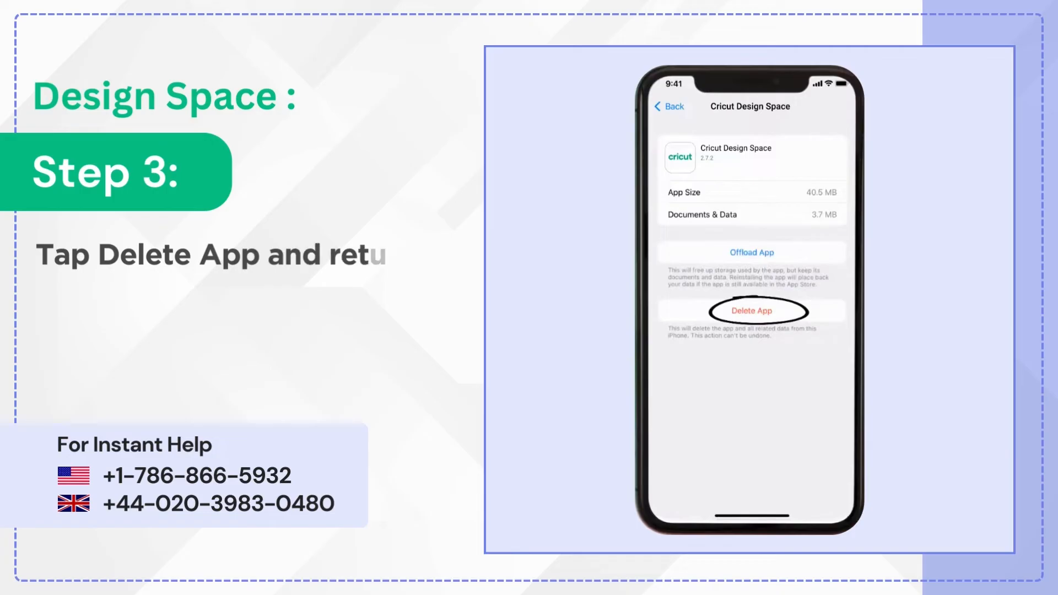
pyautogui.click(752, 311)
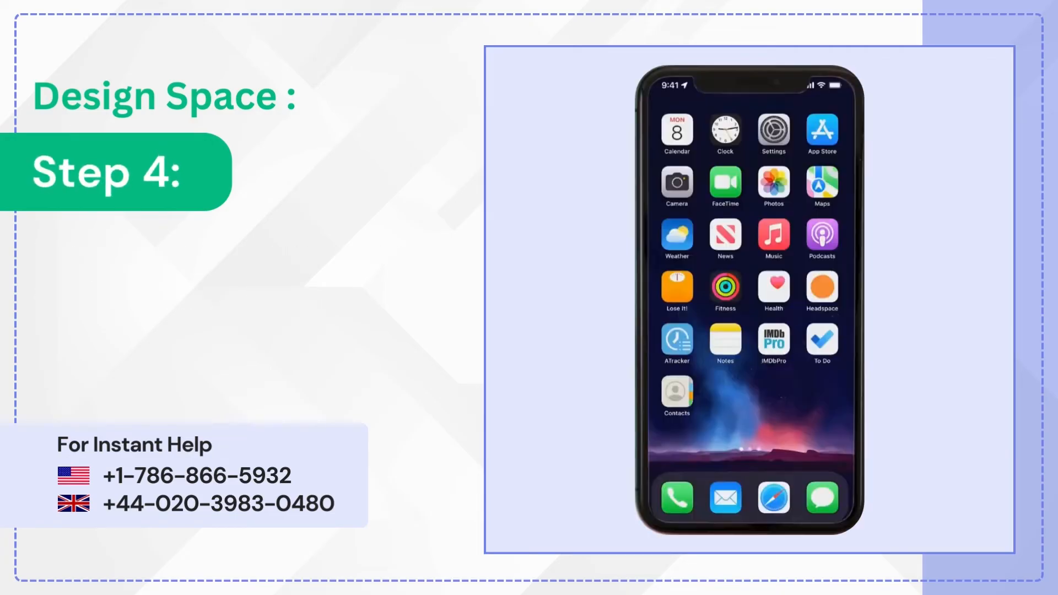
# - Return home and bring up the App Store's Today page to reinstall the app
pyautogui.click(822, 129)
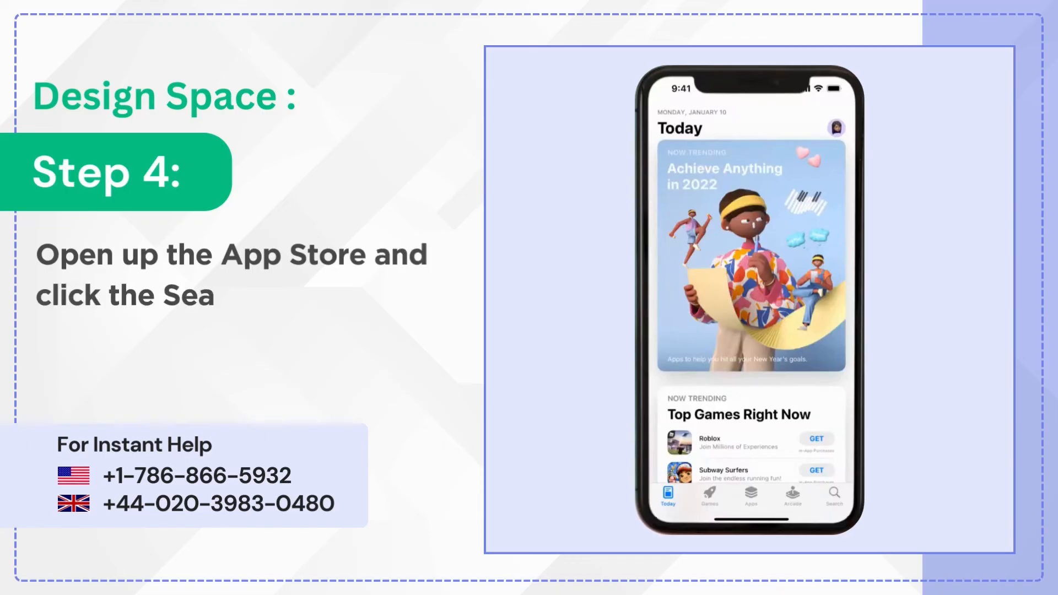